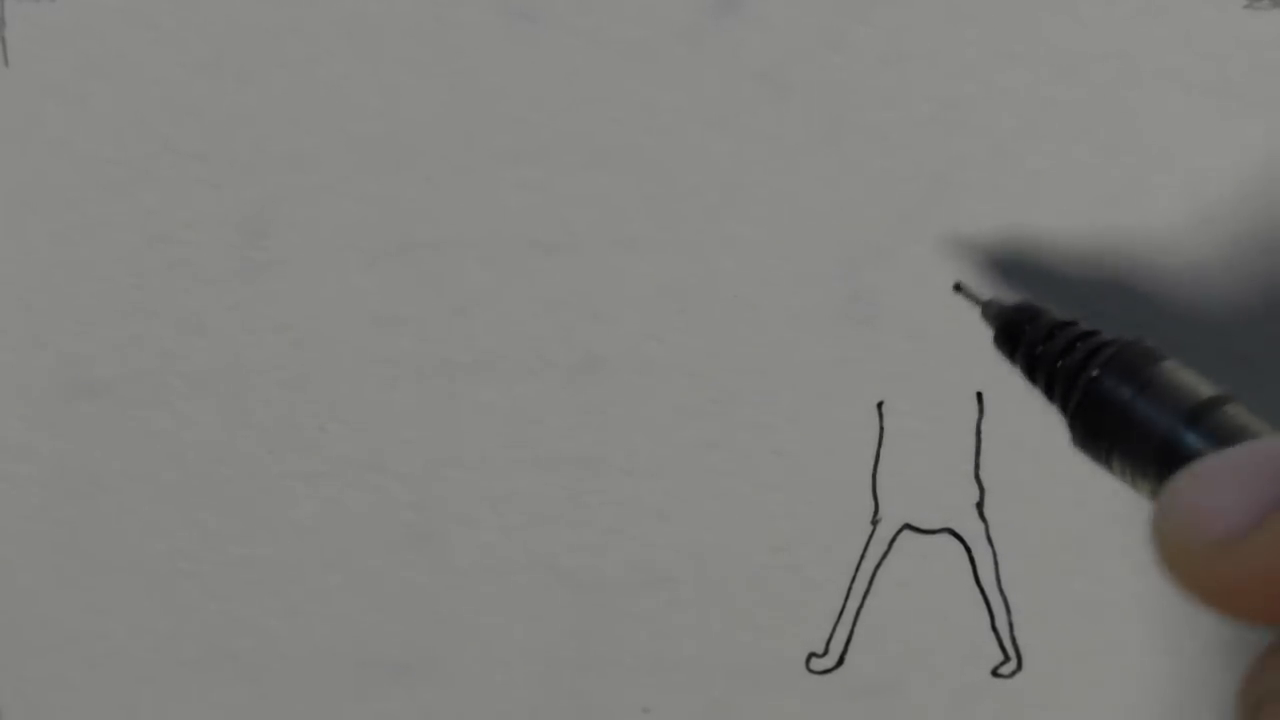
mouse_move(1000, 380)
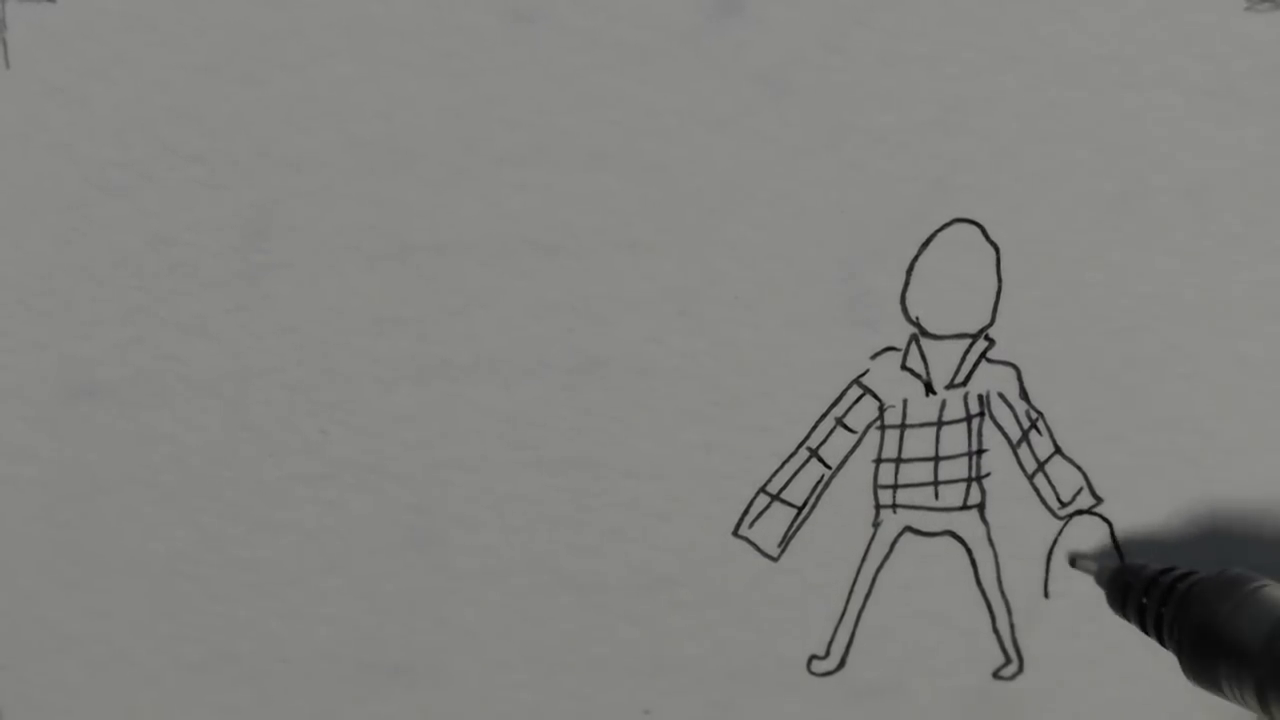
drag(1080, 540, 1090, 580)
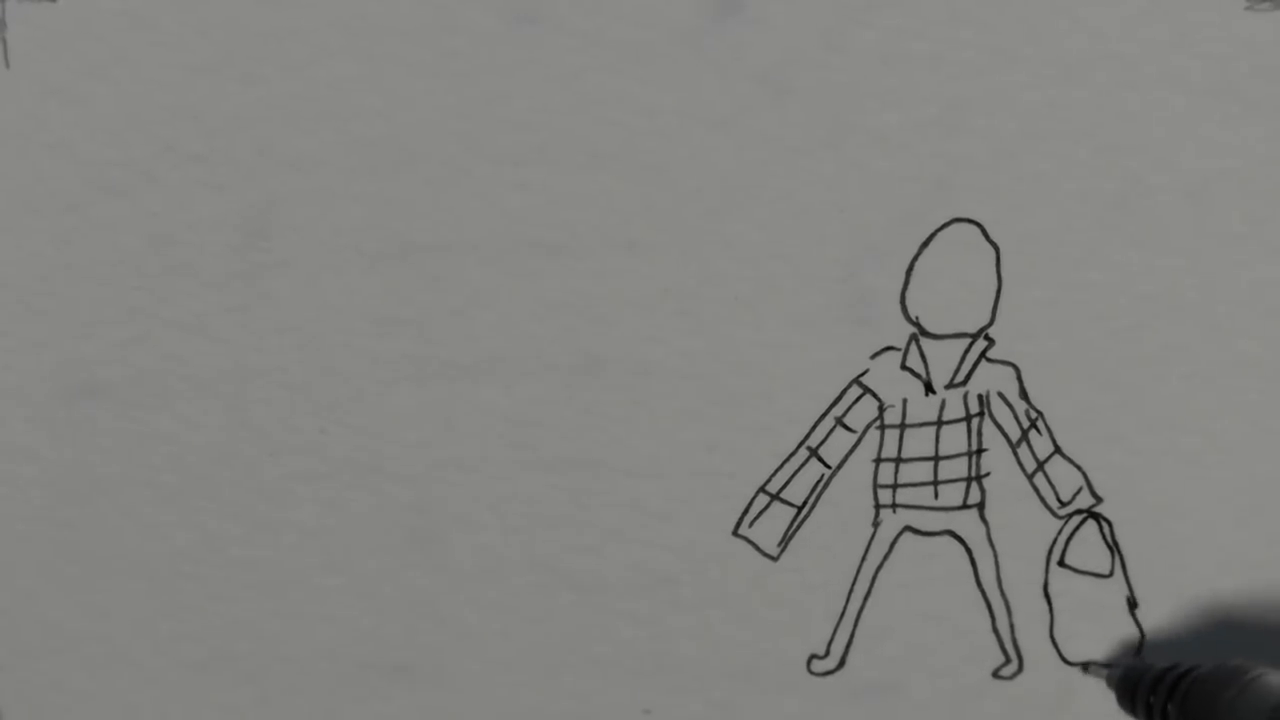
drag(1090, 560, 1110, 600)
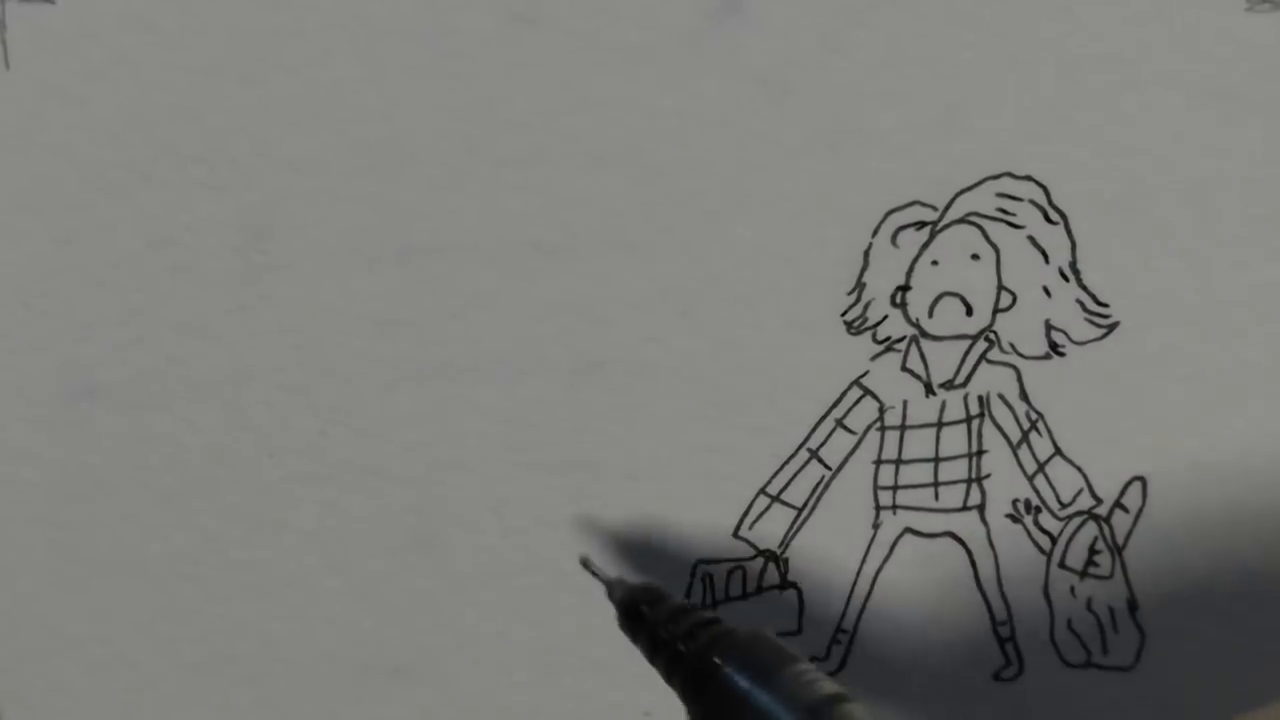
drag(760, 560, 204, 630)
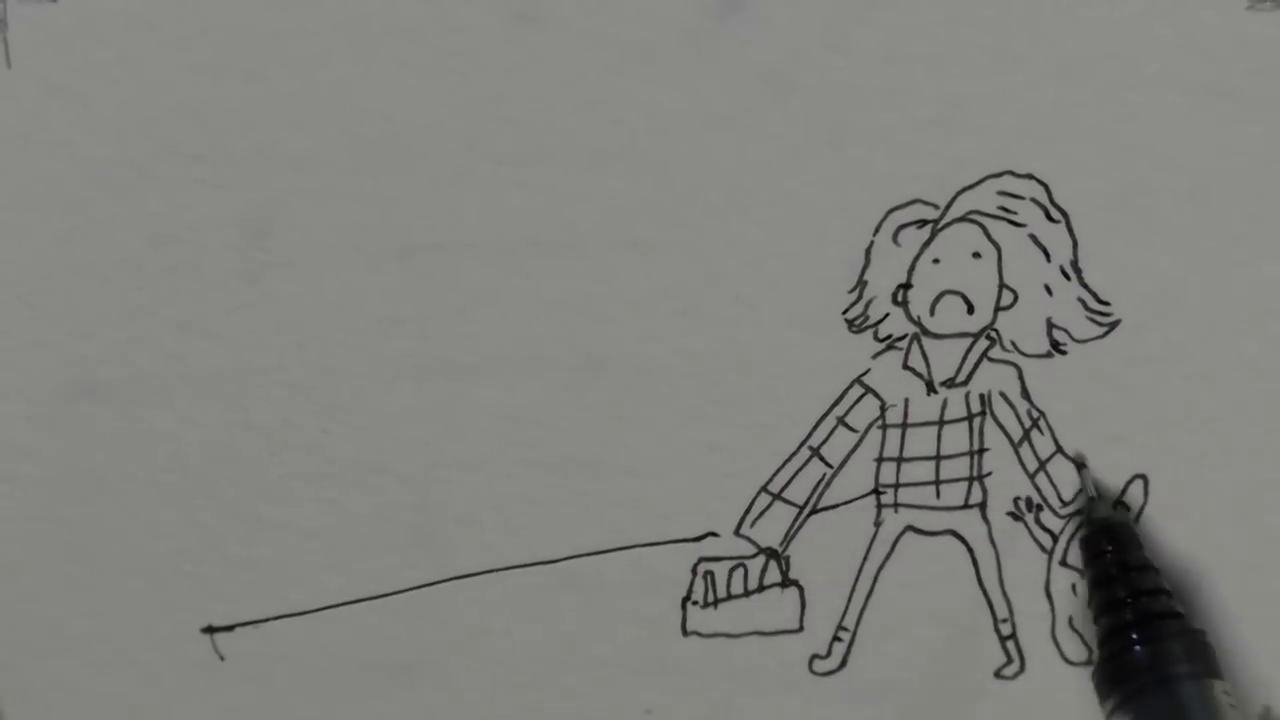